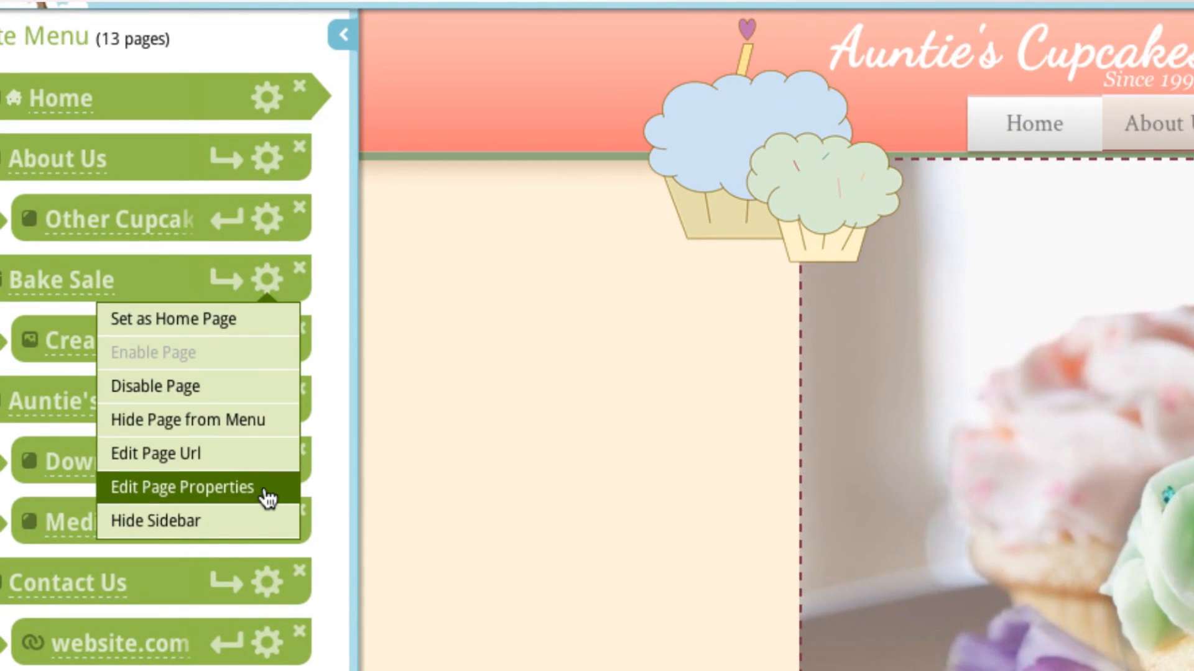
Set the Bake Sale description to 'Auntie's Cupcakes offers gourmet cakes for every occasion. Cupcakes for weddings, birthdays and more'.
click(180, 487)
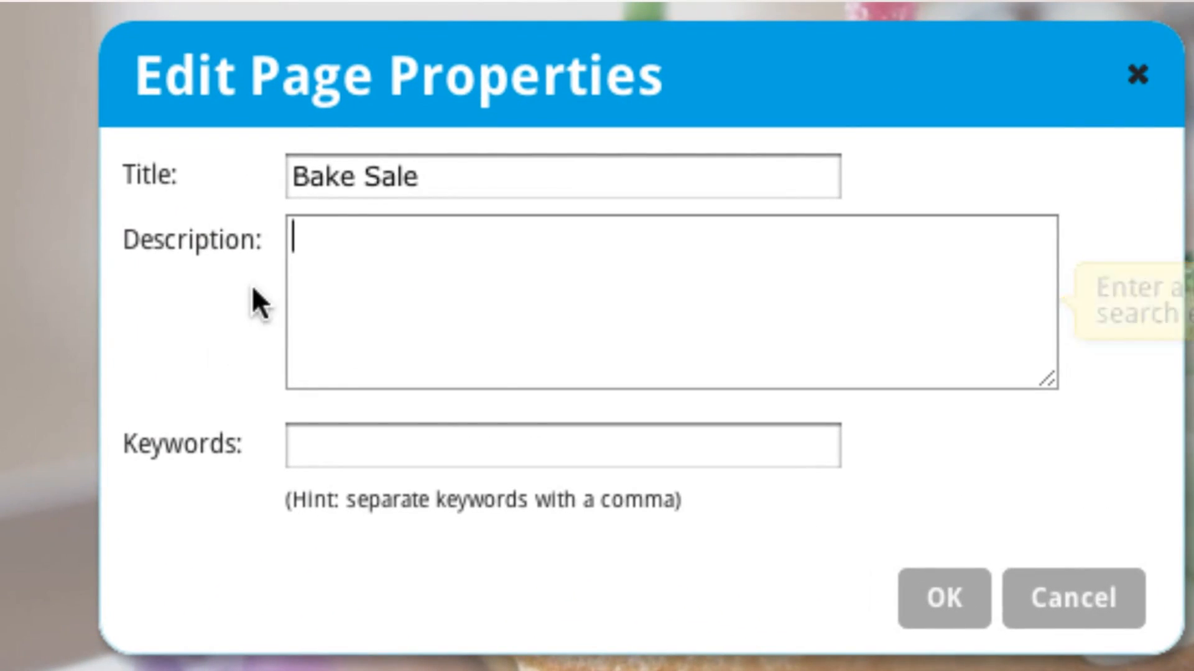
text(Auntie's Cu)
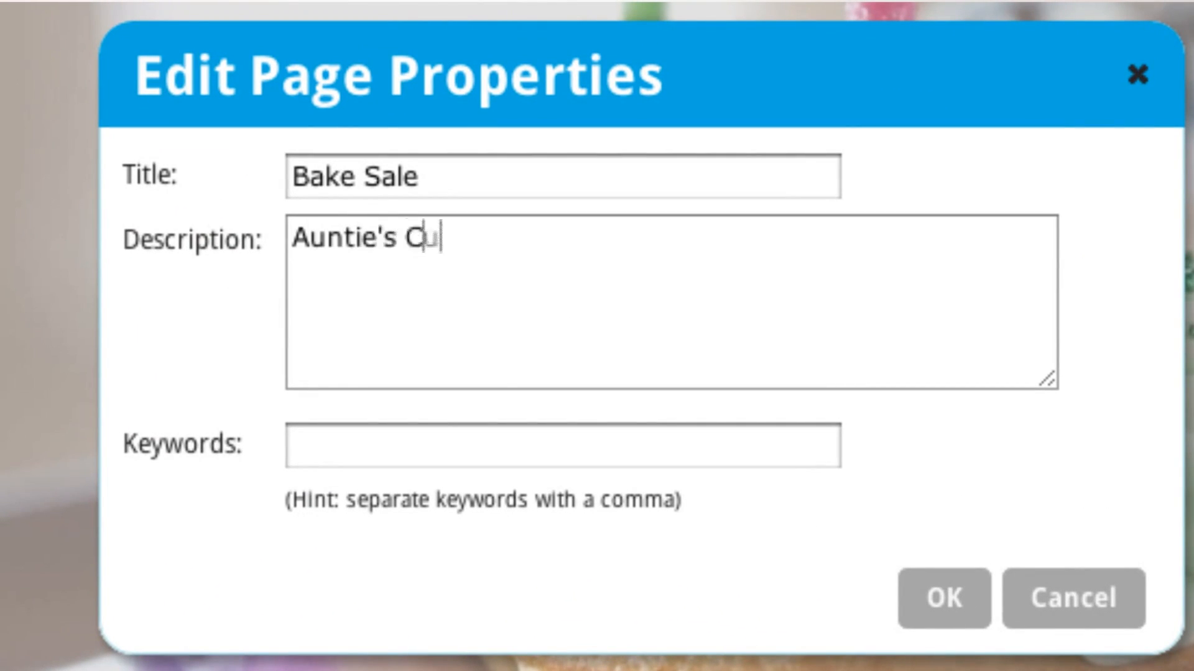
text(pcakes offers gourmet cakes for every occasion)
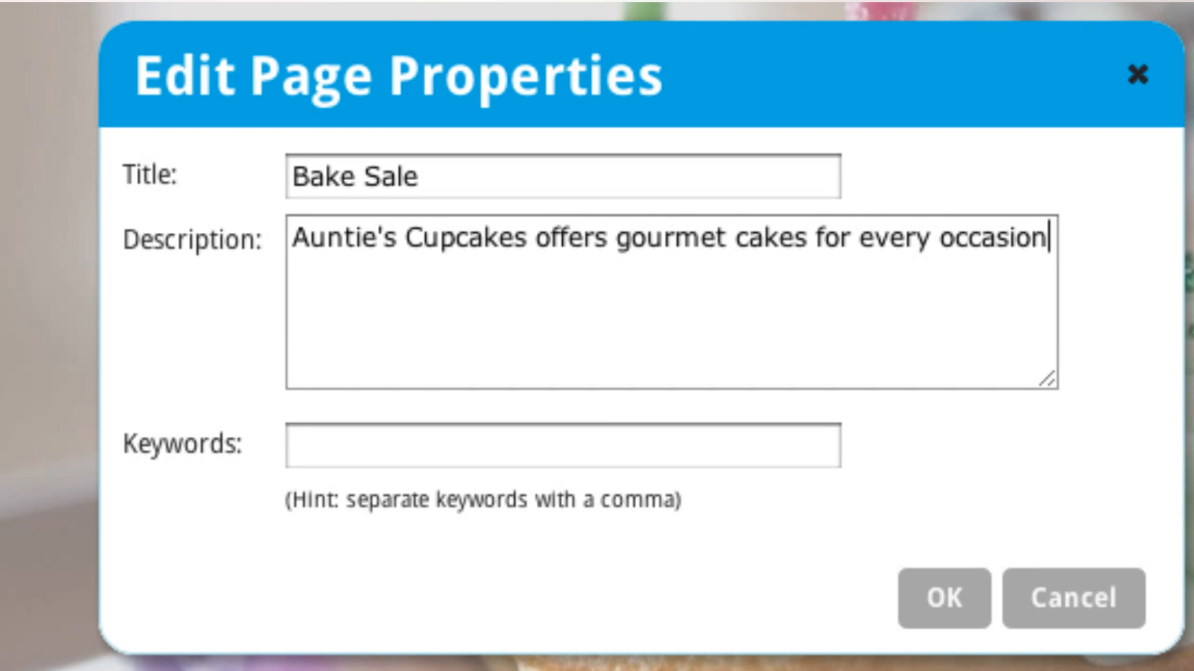
text(. Cupcakes for weddings, birthdays and more)
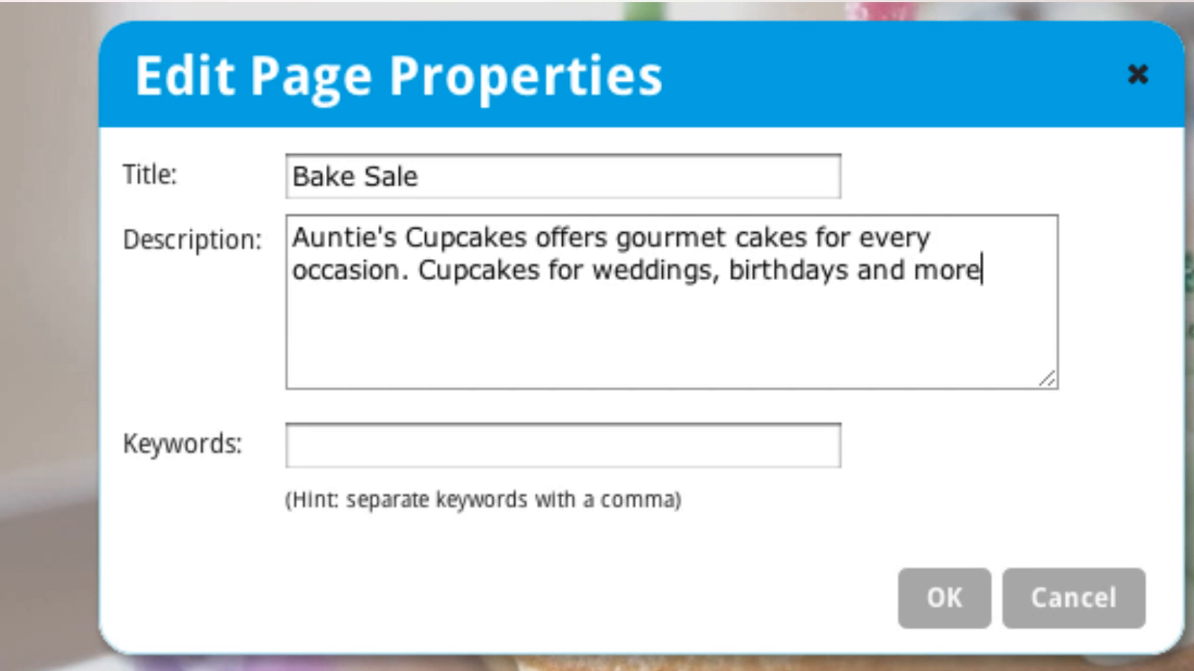